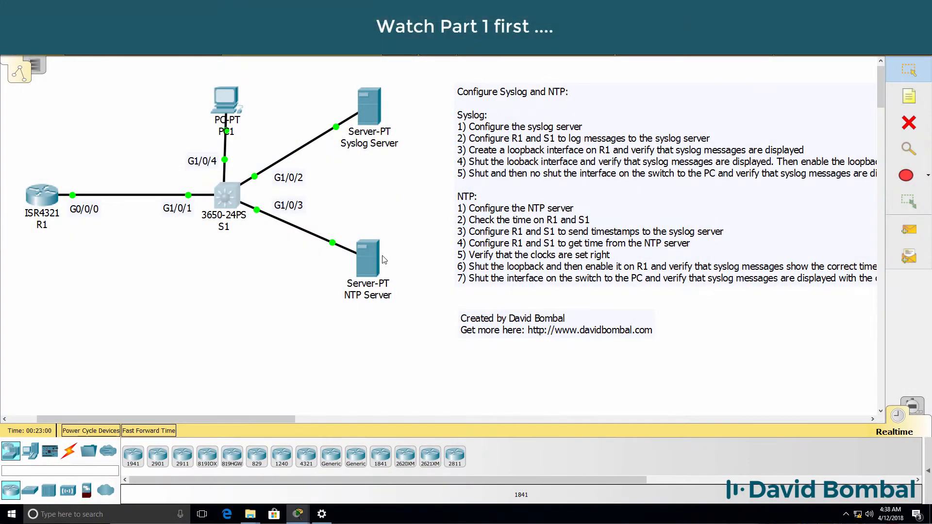
Turn the NTP service On on the NTP Server, check its clock against system time, and close its window
double_click(367, 244)
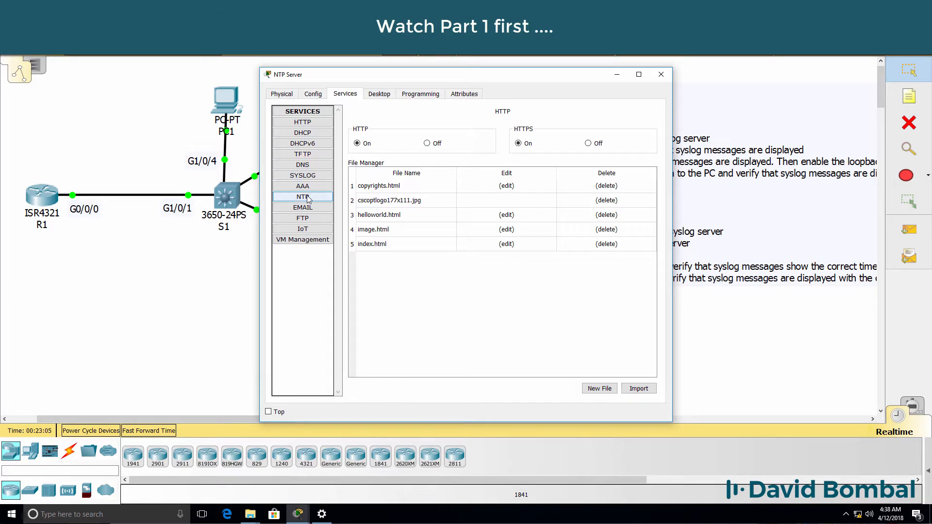
left_click(302, 197)
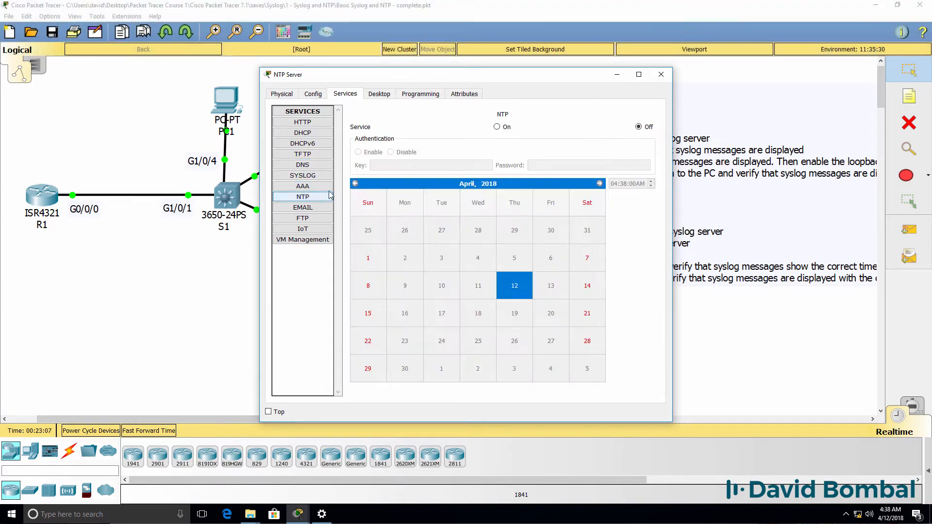
left_click(497, 127)
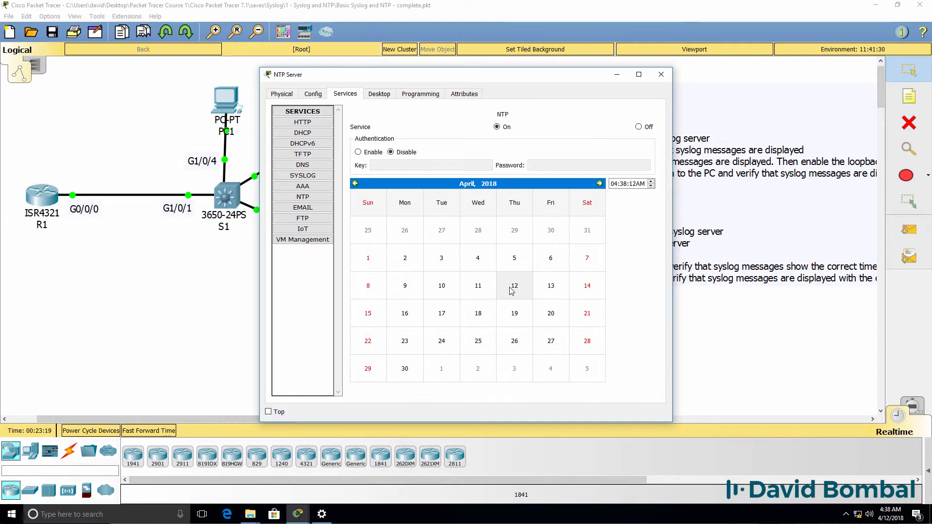
left_click(514, 286)
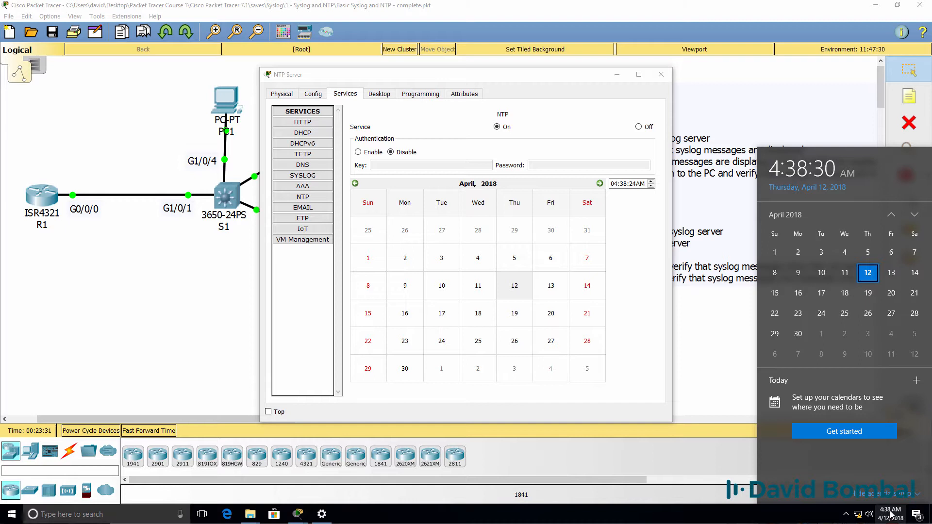
mouse_move(809, 135)
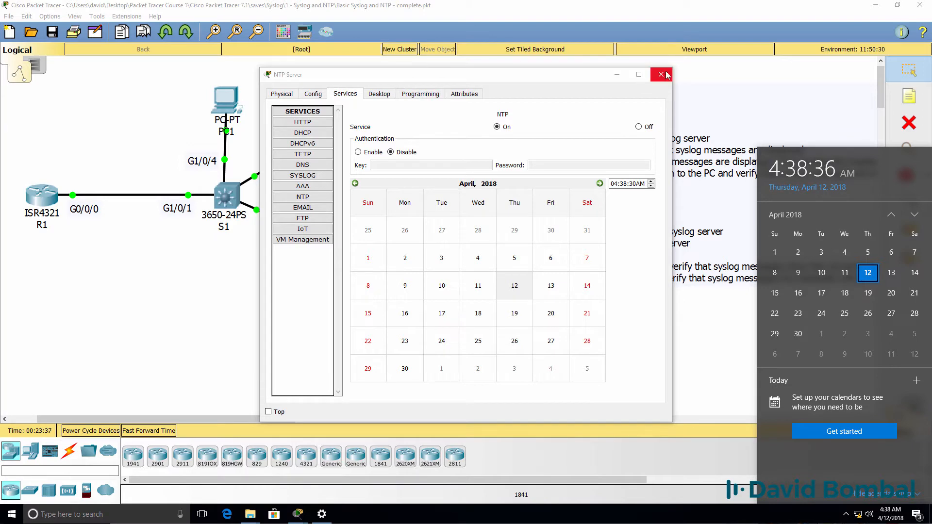
left_click(660, 74)
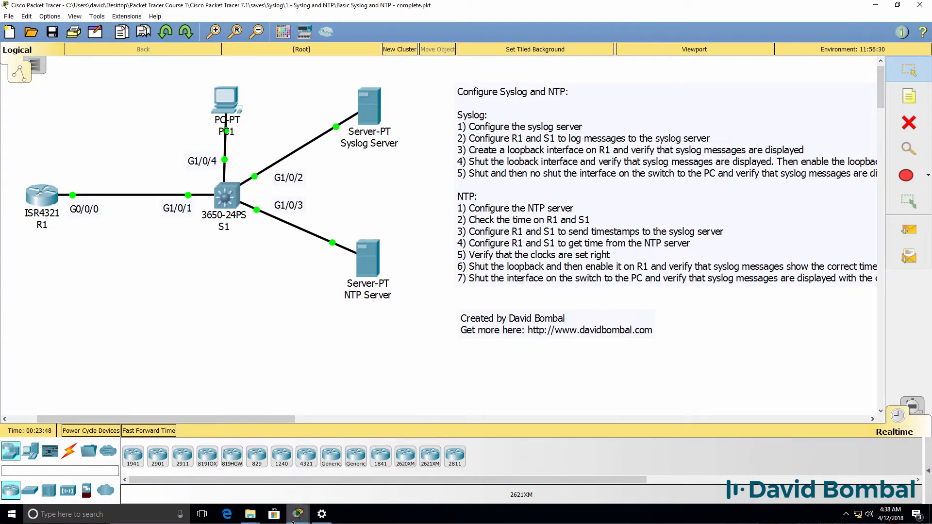
Run 'sh clock' on R1 and S1, both showing the Mar 1 1993 default time
left_click(42, 197)
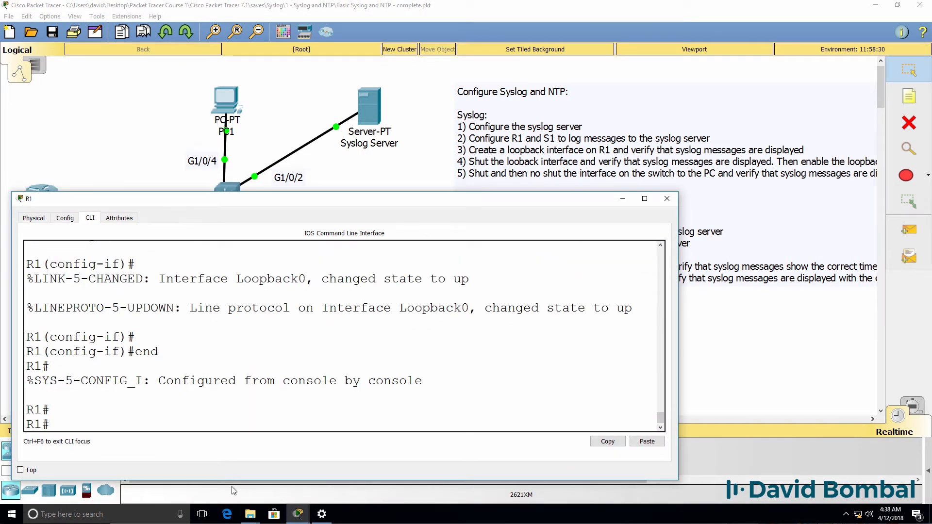
type("sh clock")
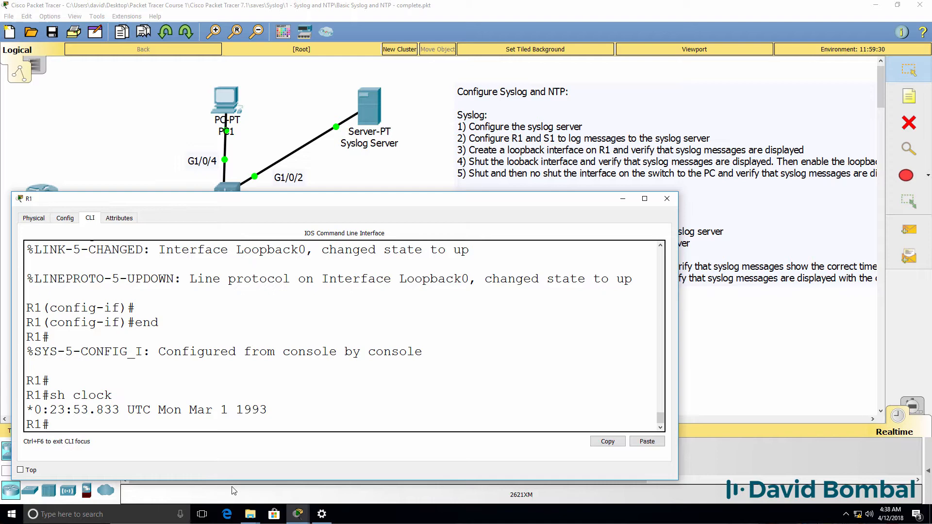
left_click_drag(50, 410, 266, 410)
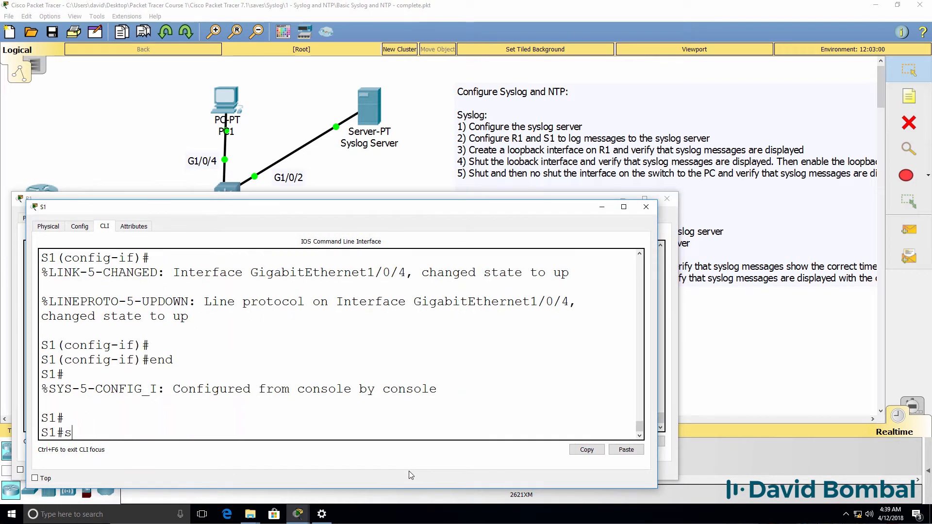
type("h clock")
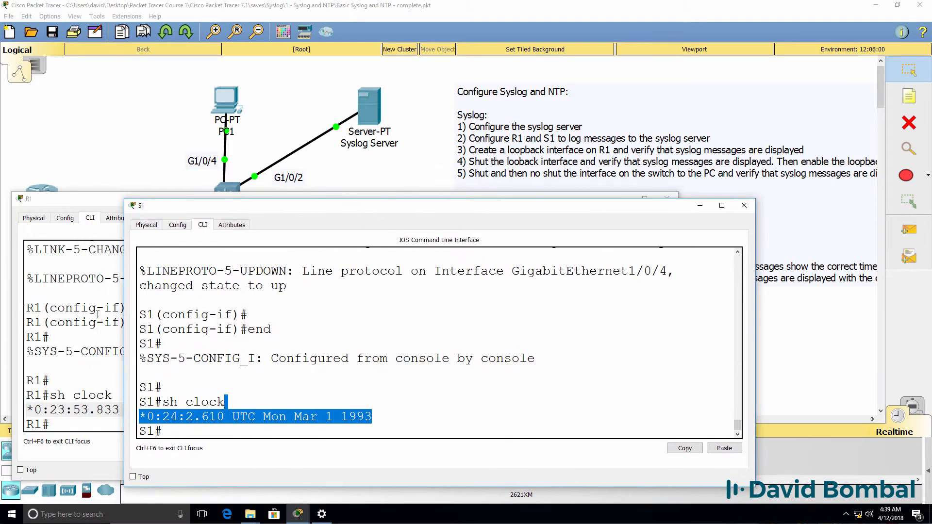
left_click(29, 199)
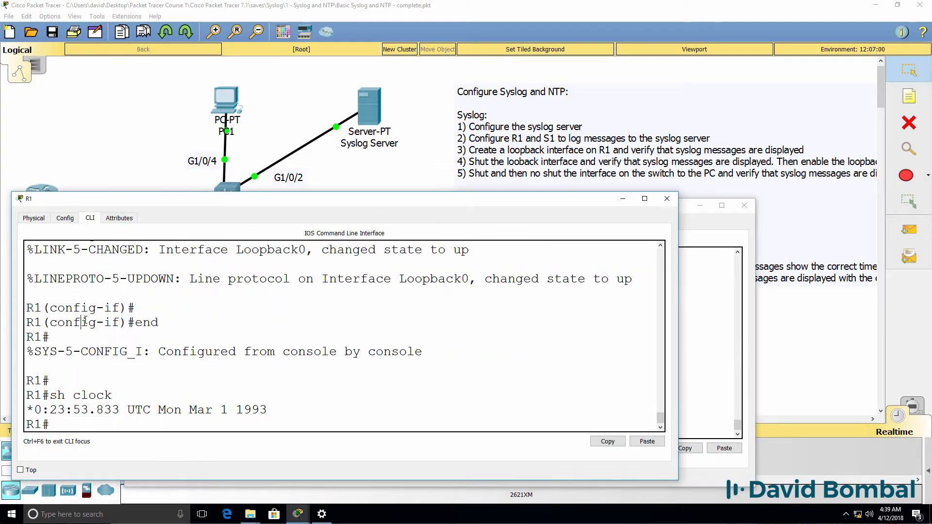
left_click(666, 199)
type("conf t")
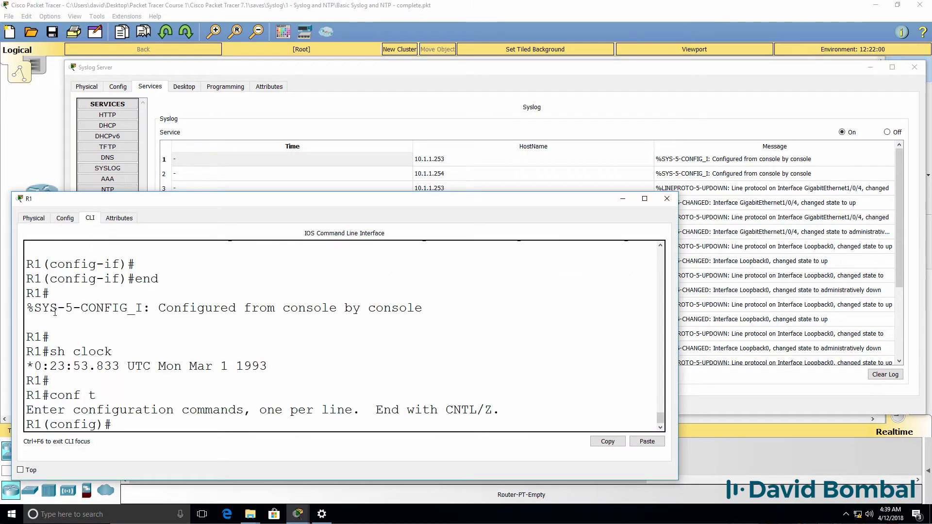
Configure R1 with 'service timestamps log datetime msec' and exit to privileged mode
type("s")
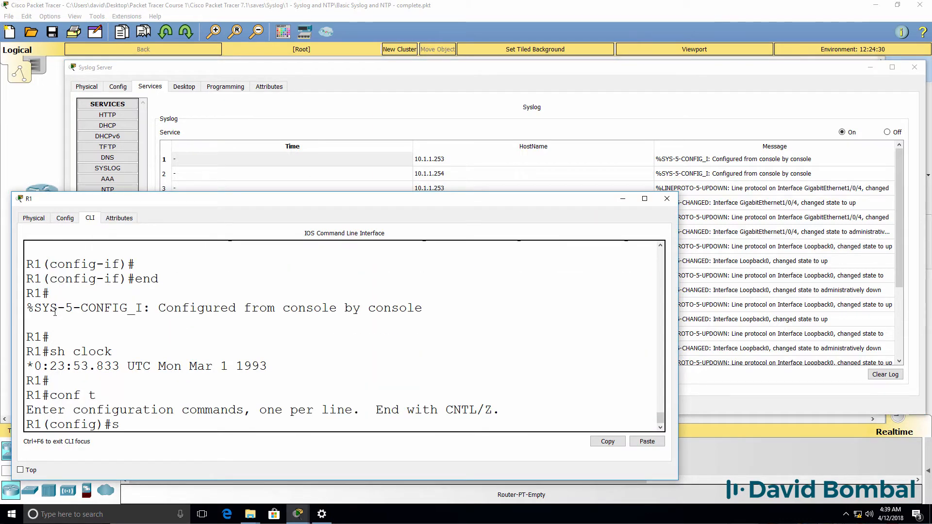
type("service ?")
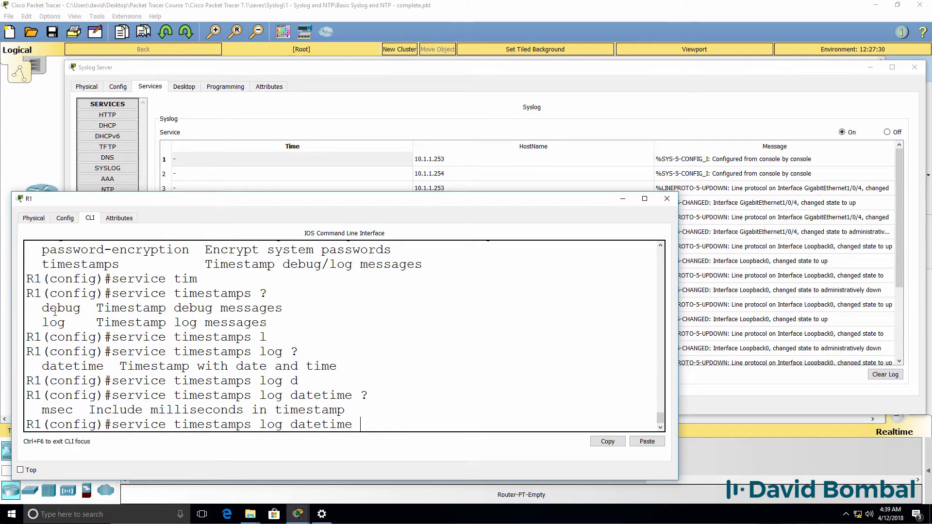
type("msec")
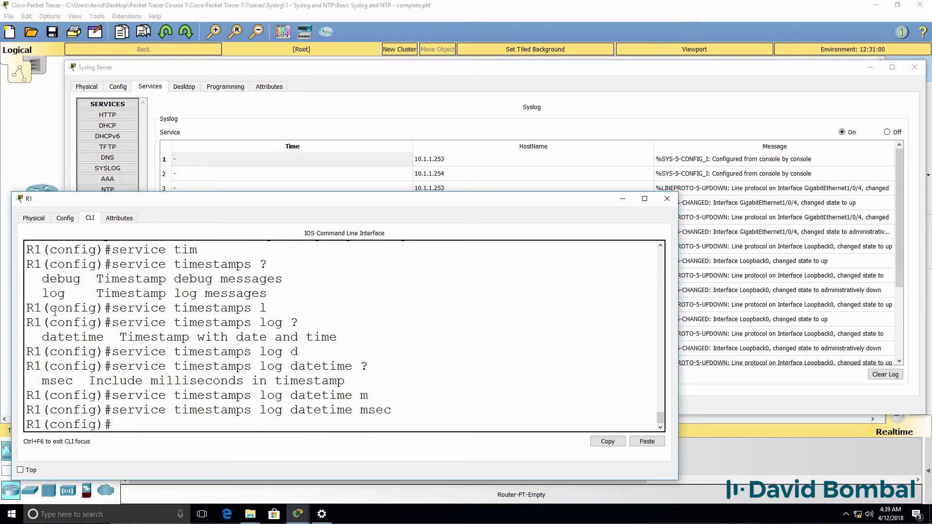
type("end")
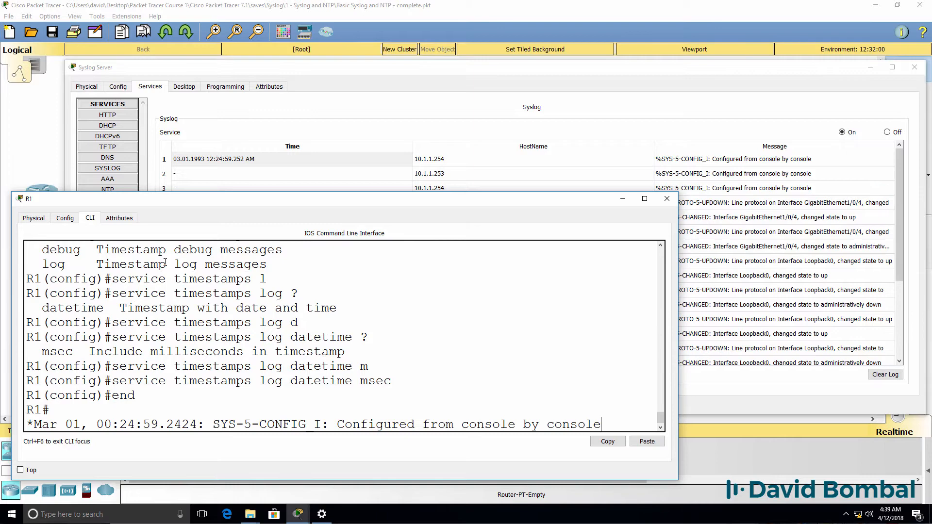
Begin entering 'service timestamps log' on S1's command line
left_click(291, 158)
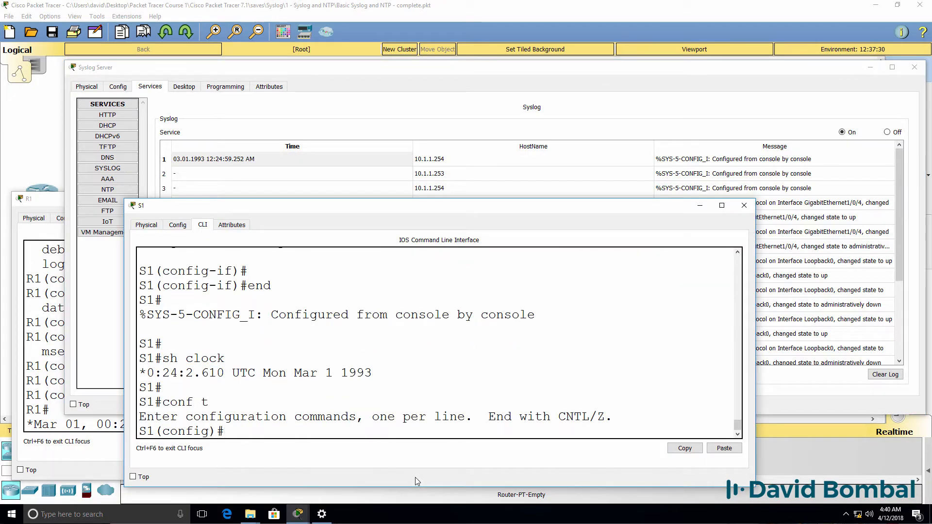
type("service timestamps")
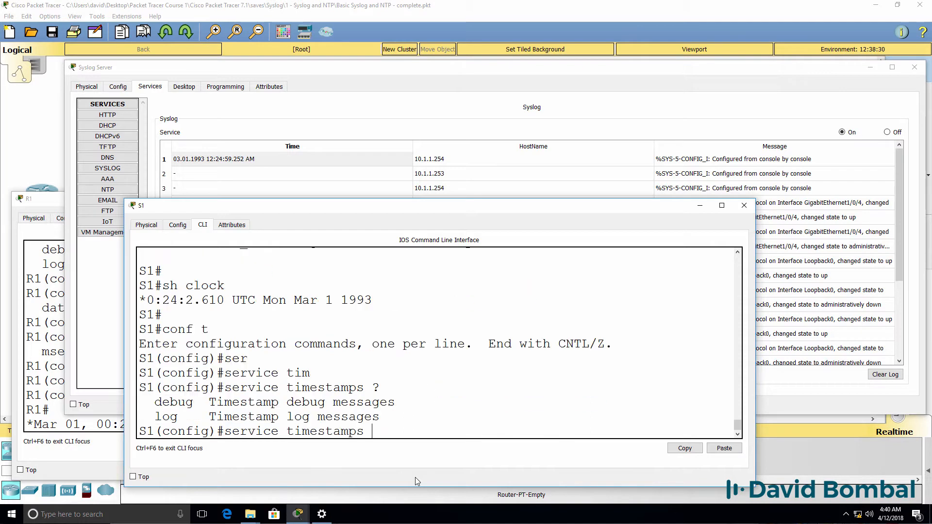
type("l")
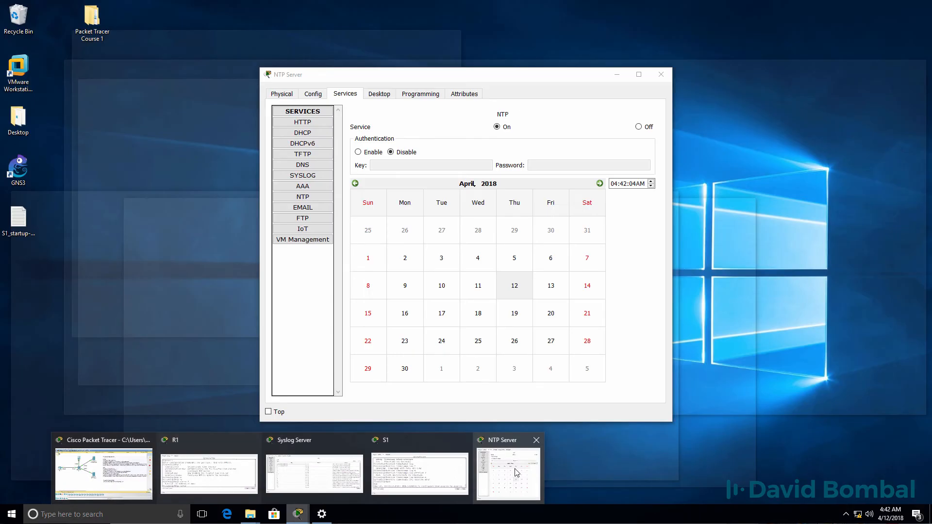
Check the NTP Server's IP address and finish S1's timestamp configuration with 'end'
left_click(313, 93)
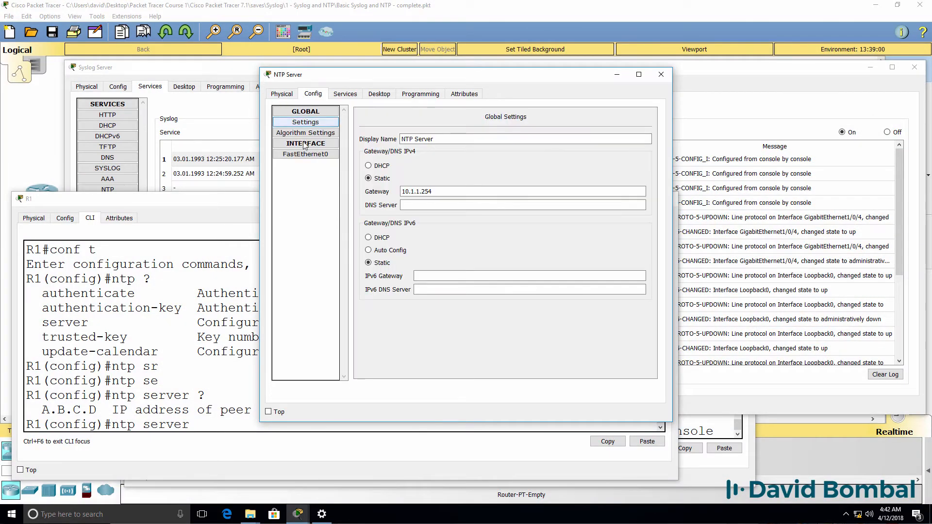
left_click(306, 153)
type(" 10.1.1.201")
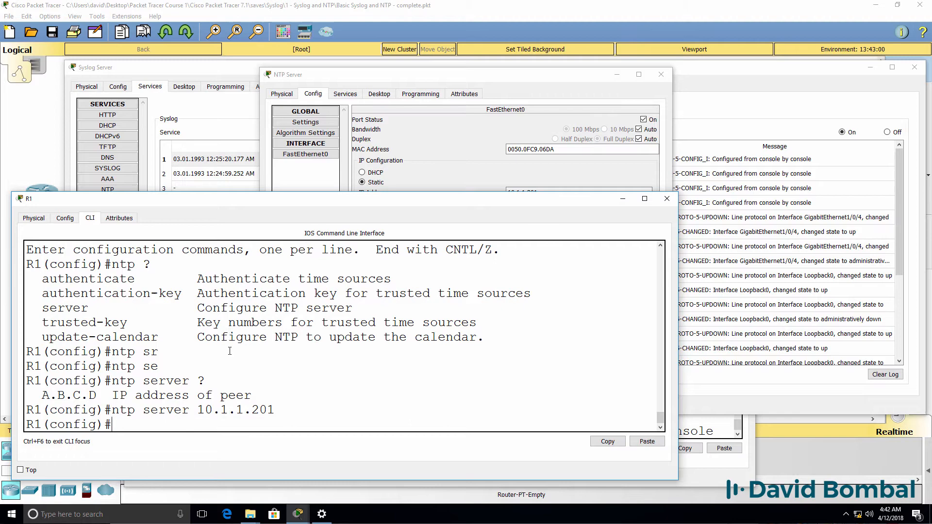
type("end")
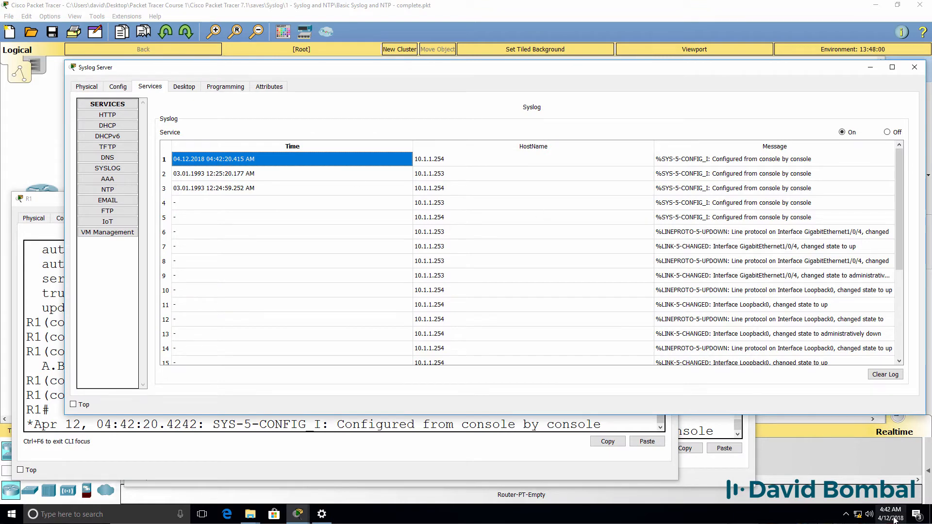
left_click(890, 513)
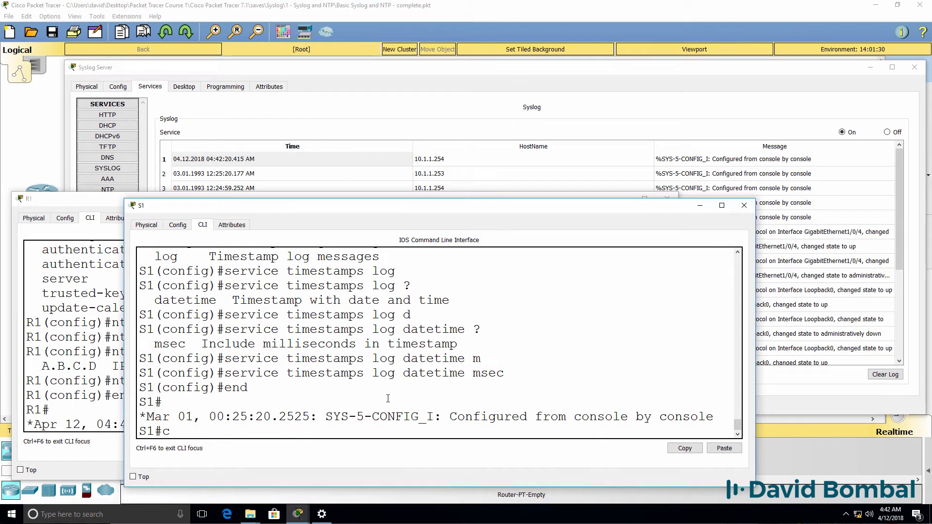
Point the device at NTP server 10.1.1.201 from global configuration mode
type("conf t")
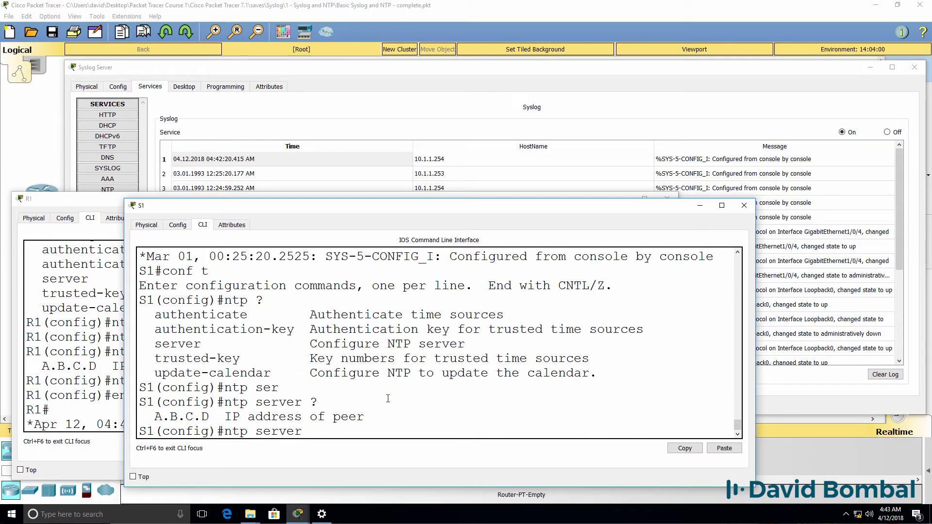
type("10")
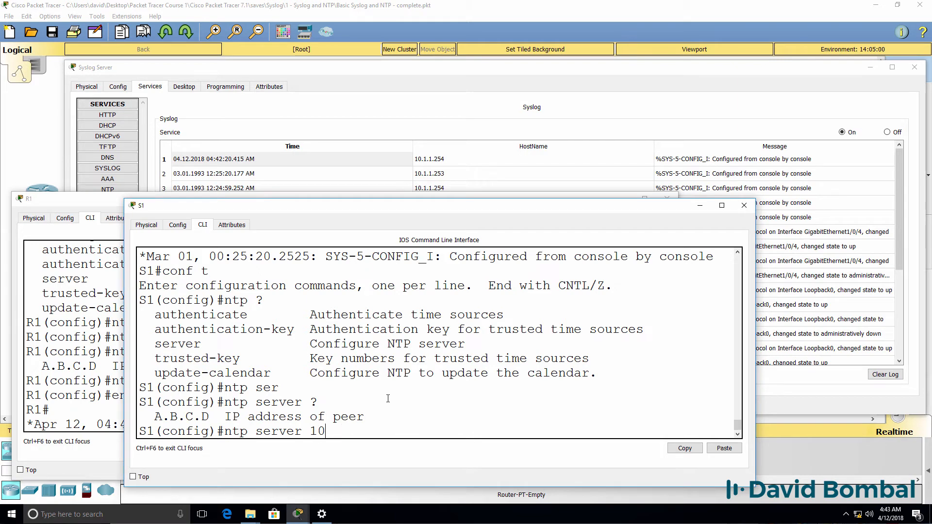
type(".1.1.201")
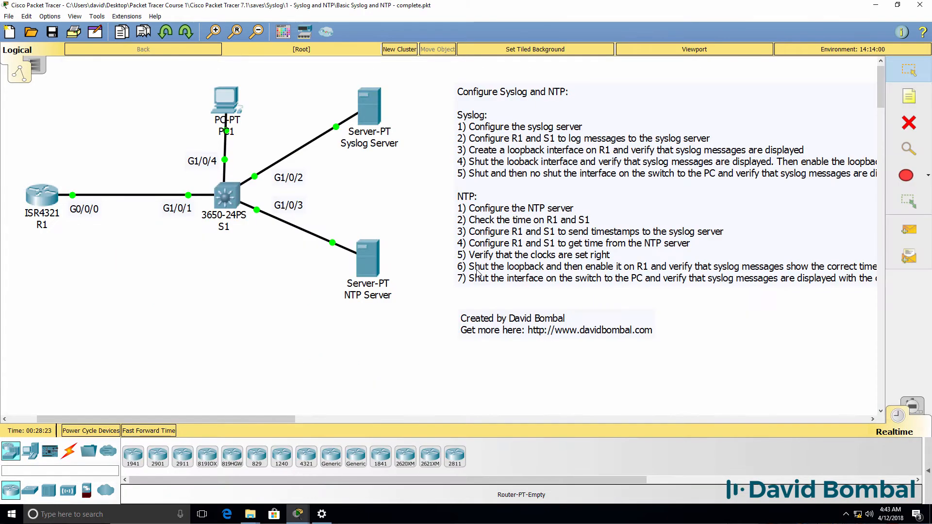
mouse_move(548, 267)
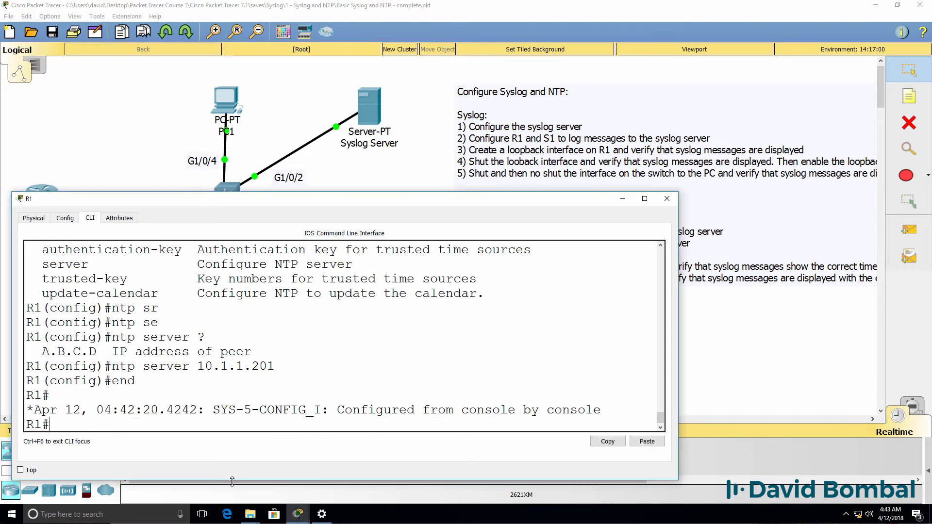
Run 'sh clock' on R1 to confirm it now reads Thu Apr 12 2018
type("sh clock")
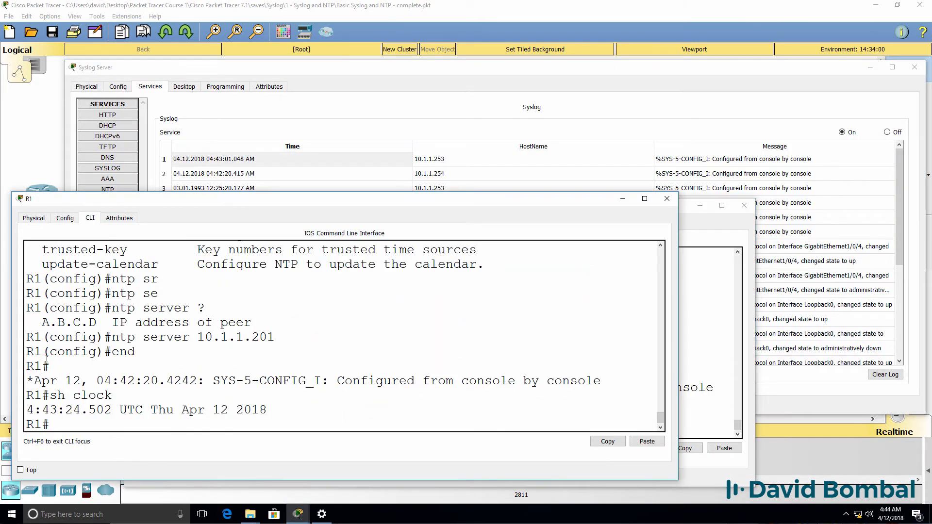
Shut and 'no shut' R1's Loopback0 so the Syslog Server logs both state changes
type("conf t")
type("shut")
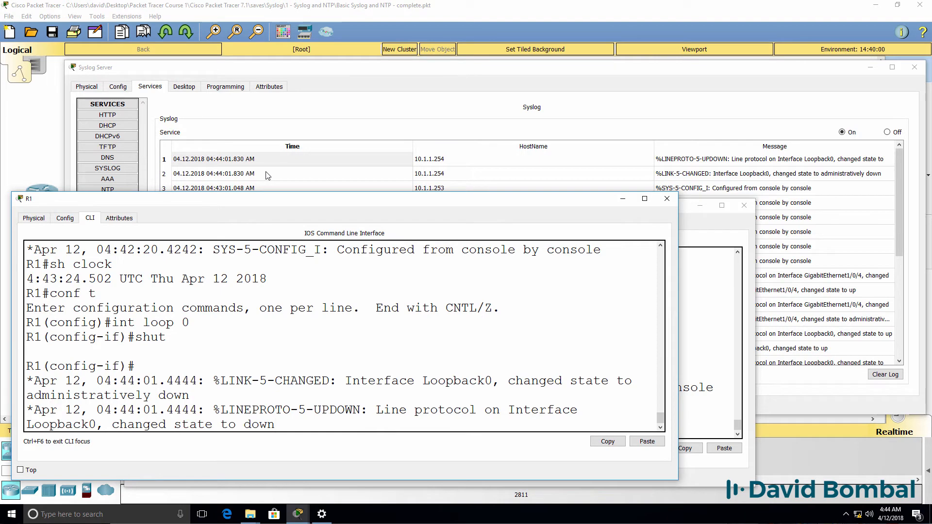
type("no")
left_click(709, 430)
type("int f0/")
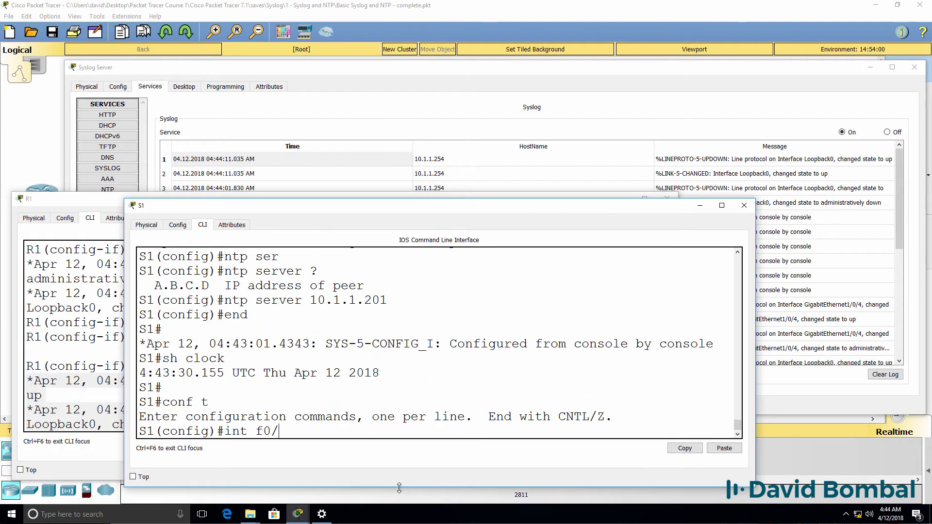
List S1's interfaces with 'sh ip int brief' to find the PC-facing port
type("1/0")
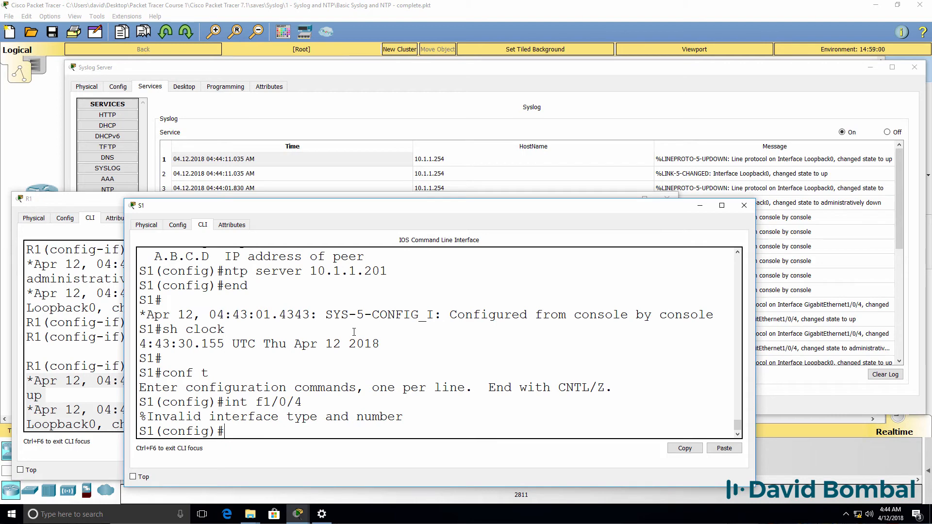
type("end")
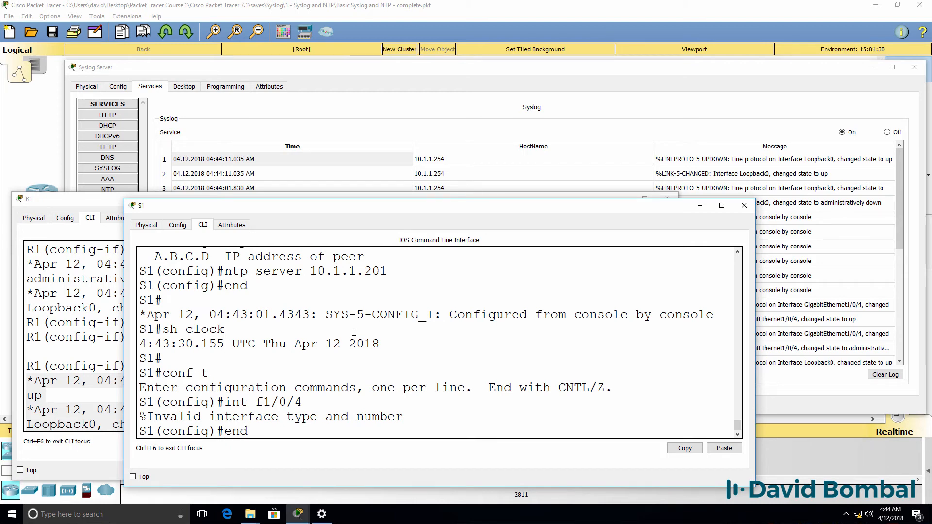
type("sh ip int")
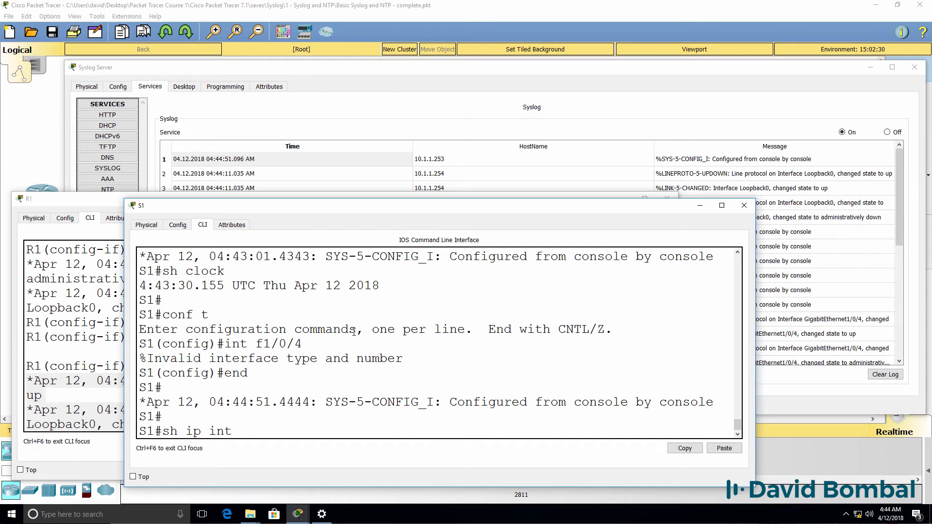
key("enter")
type("no shut")
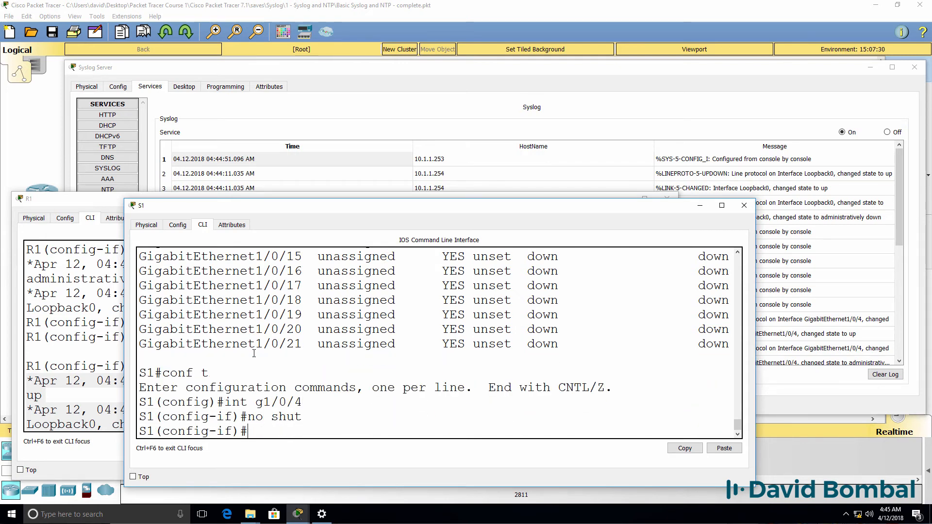
Shut and 'no shut' S1's G1/0/4 so the Syslog Server logs timestamped link changes
type("s")
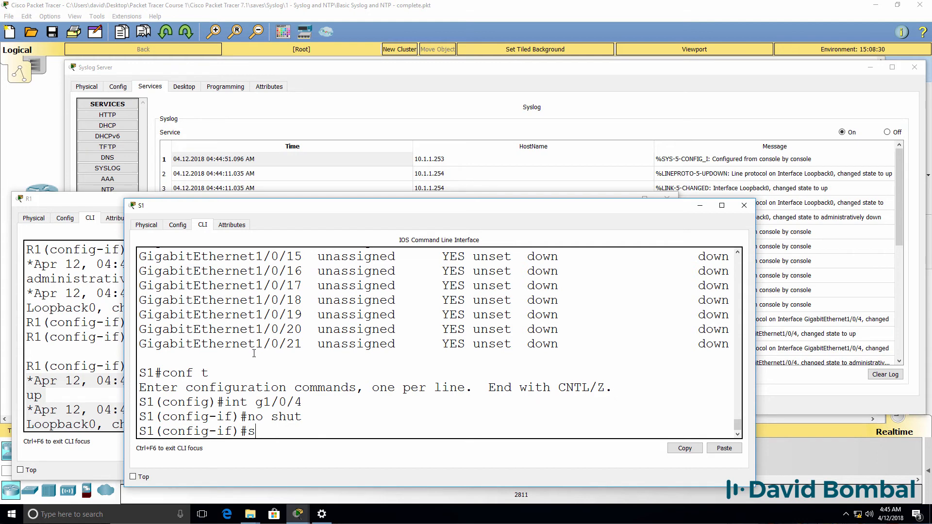
type("hut")
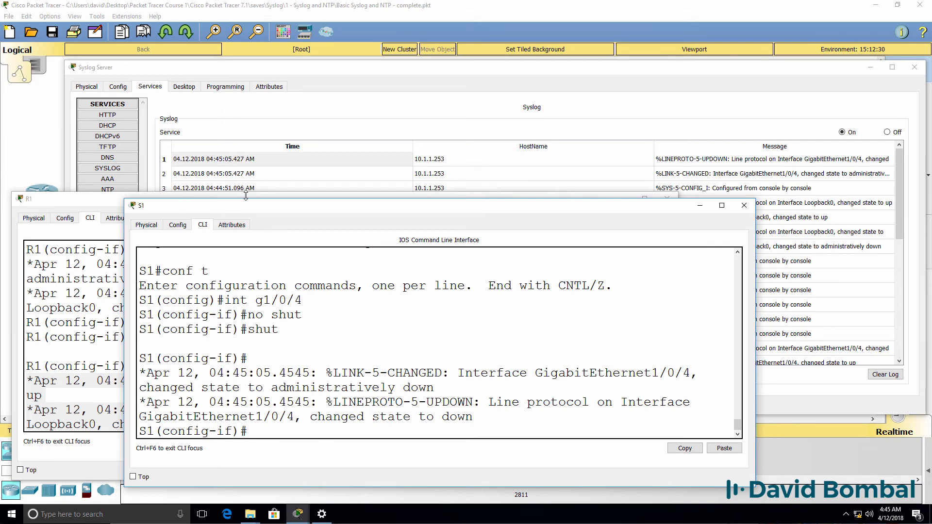
type("no shut")
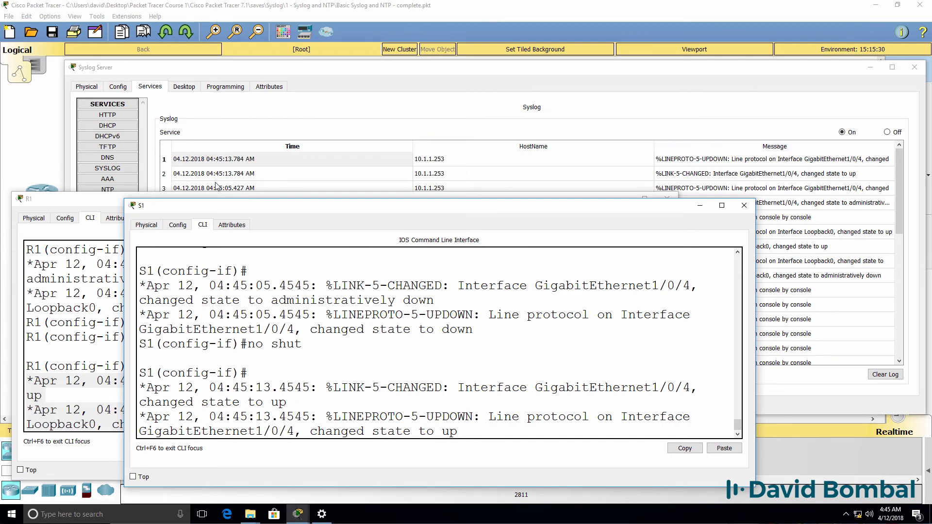
left_click_drag(168, 386, 323, 386)
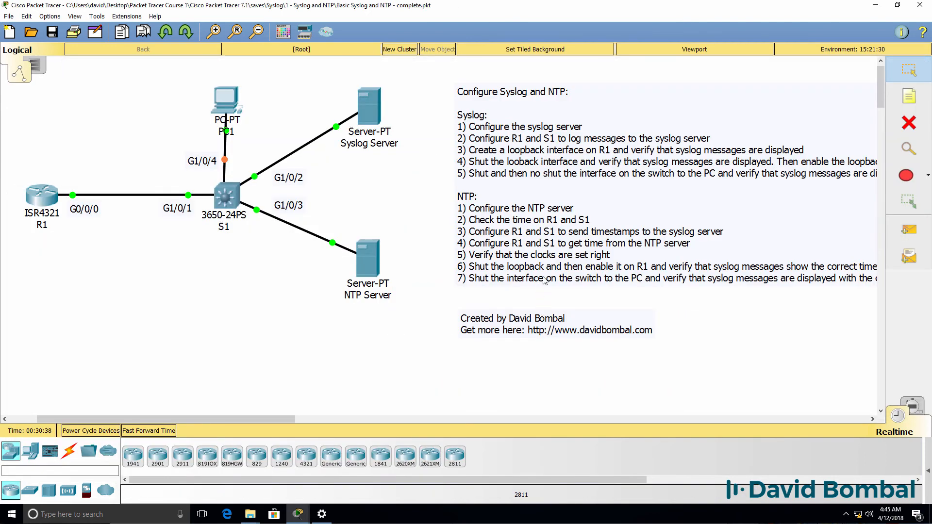
mouse_move(562, 304)
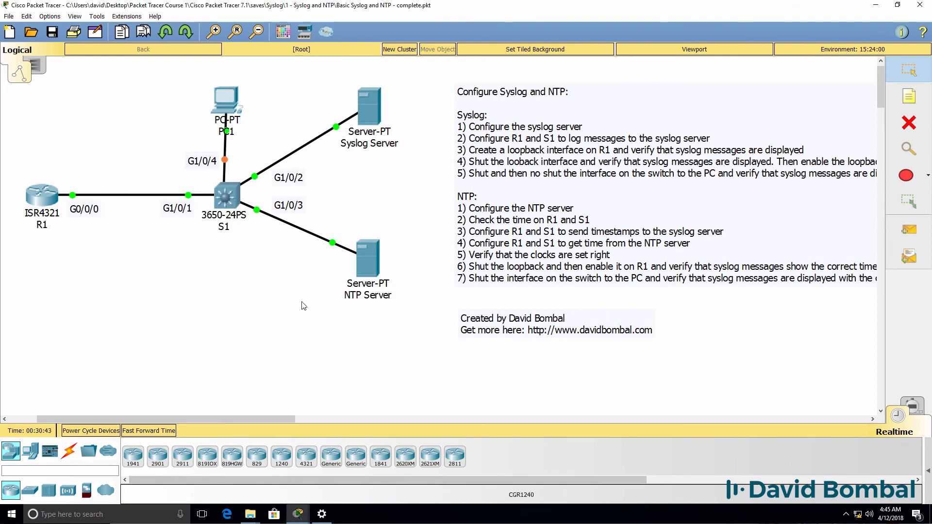
mouse_move(243, 247)
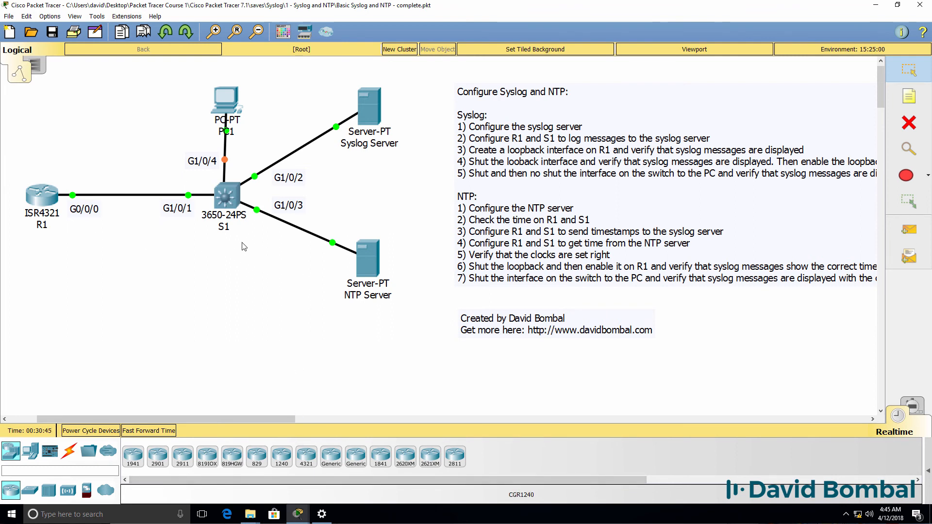
mouse_move(510, 203)
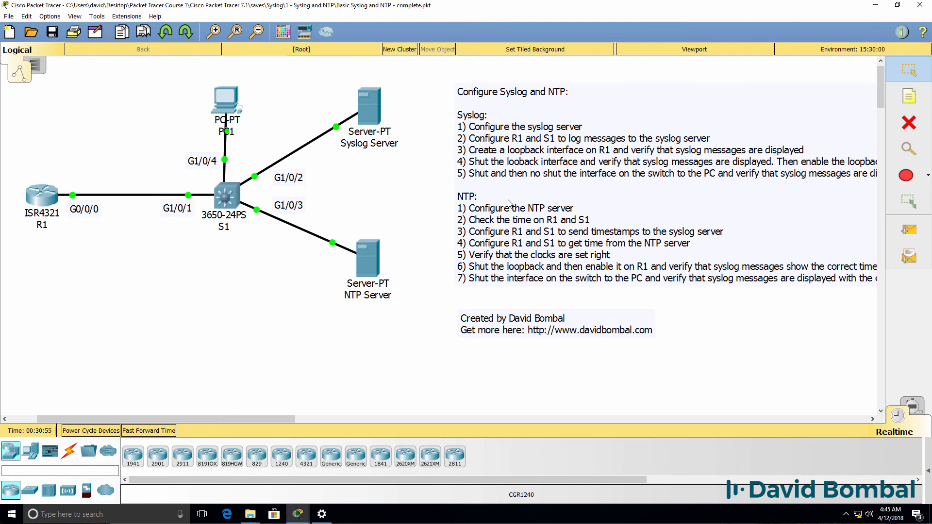
mouse_move(487, 130)
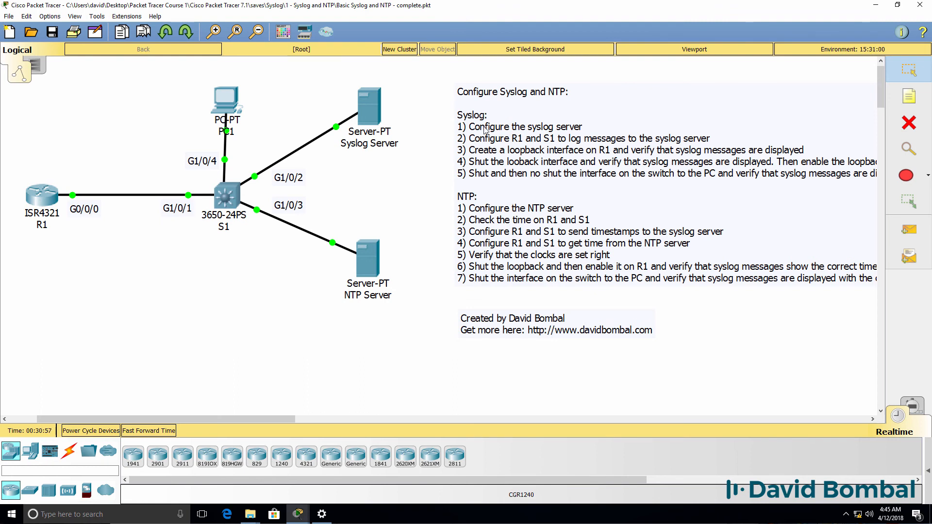